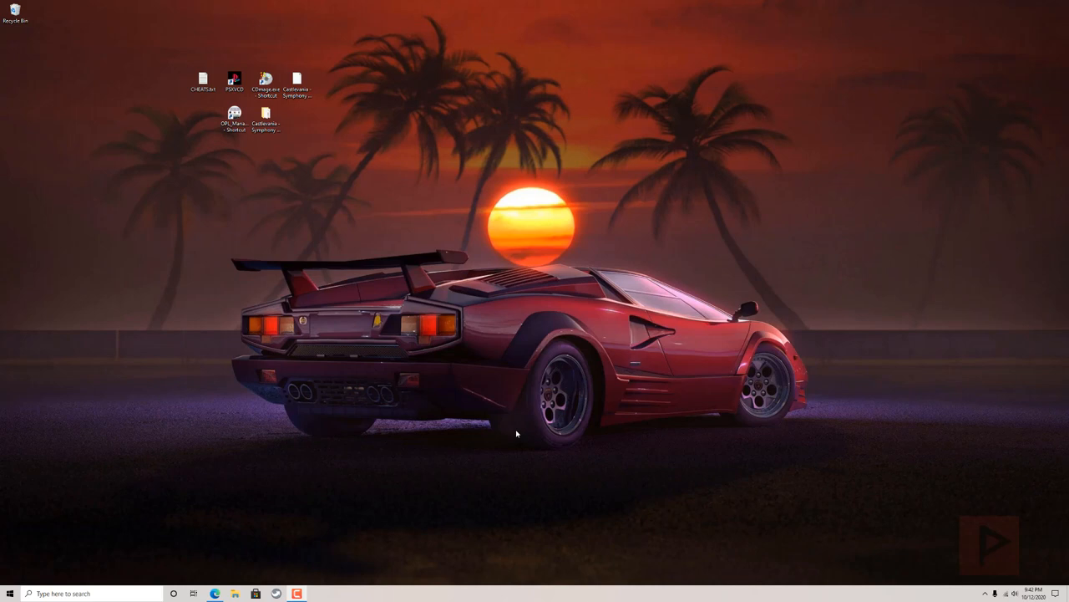
pyautogui.moveTo(515, 431)
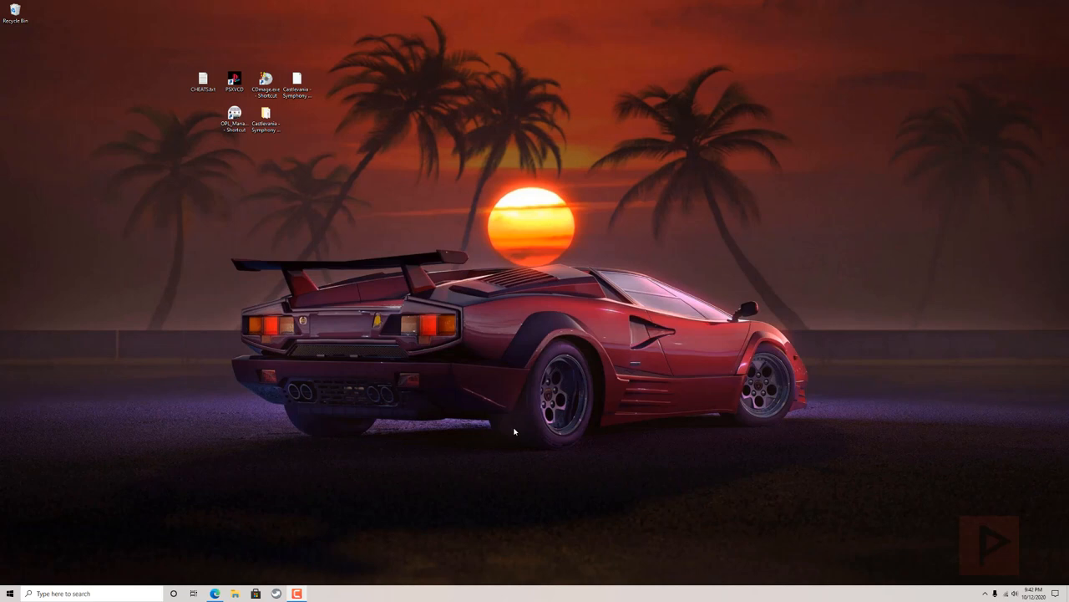
pyautogui.moveTo(512, 442)
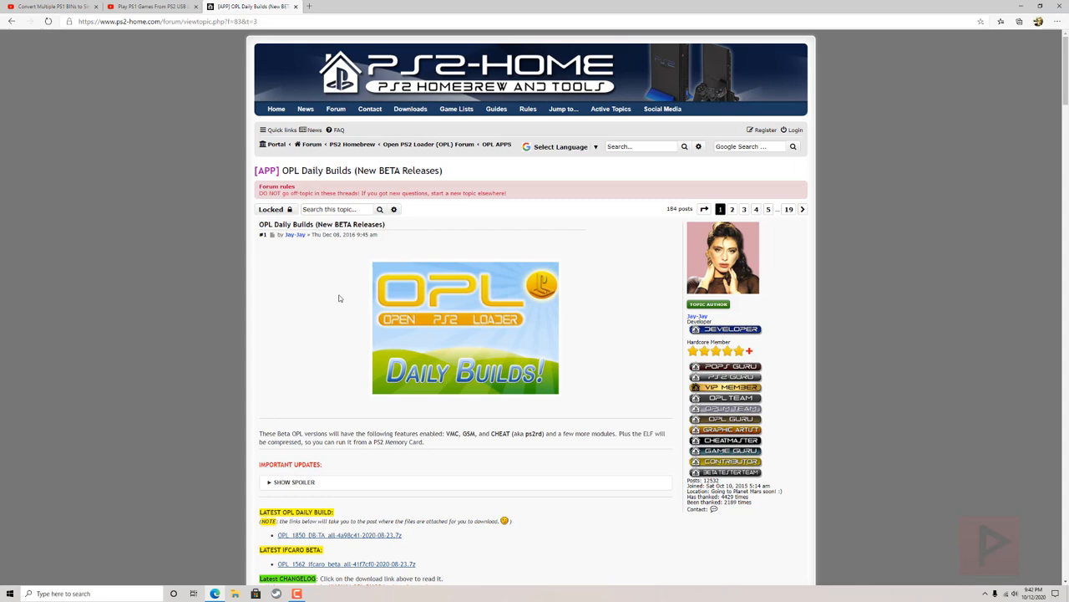
pyautogui.moveTo(304, 361)
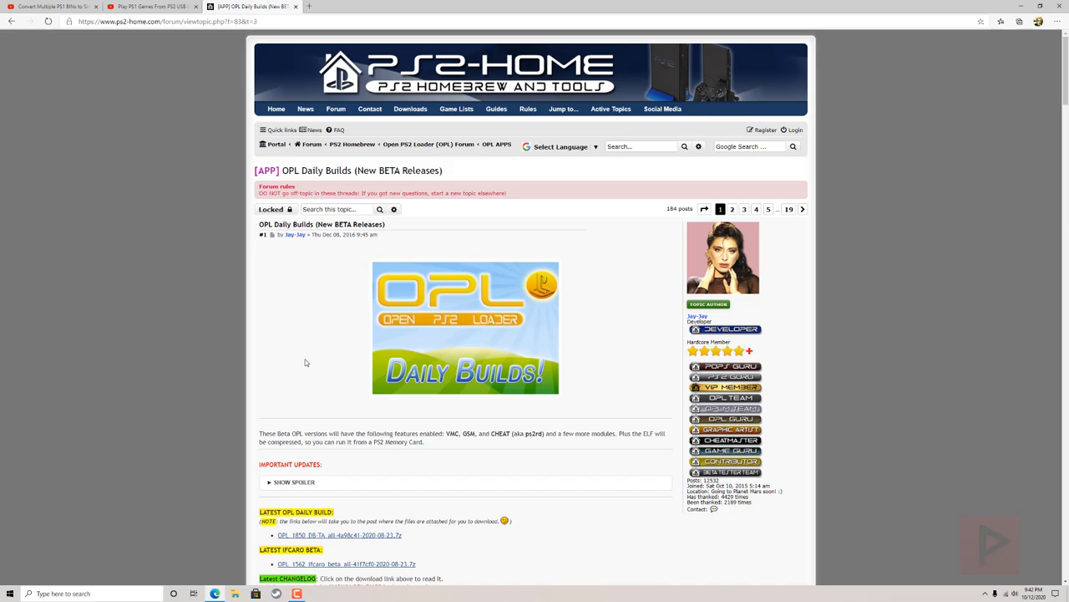
# Step: Switch to the PS2-Home forum tab showing the OPL Daily Builds thread
pyautogui.click(150, 7)
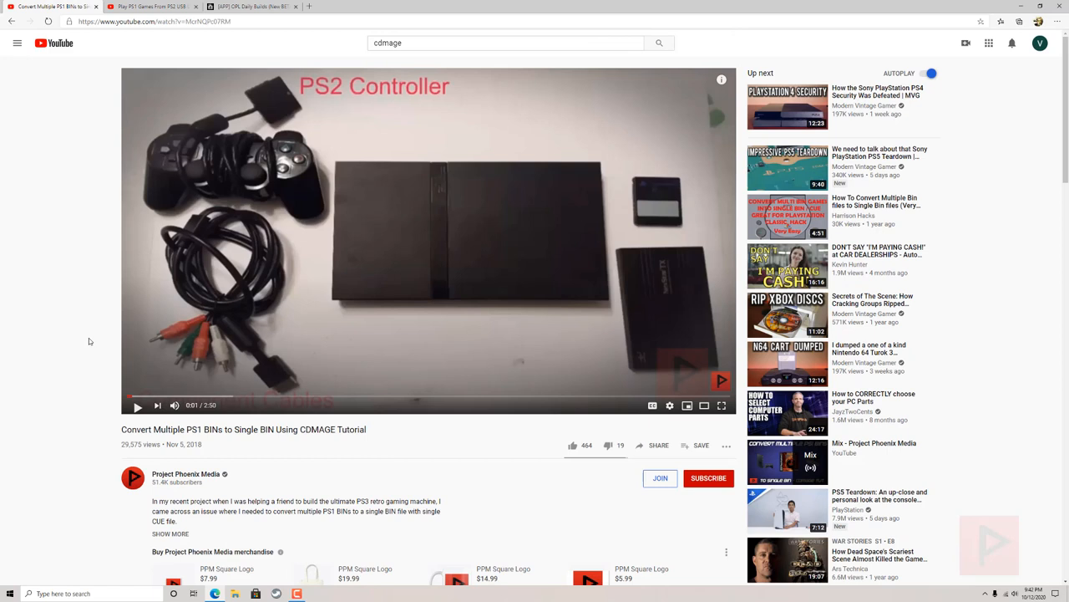
# Step: Scroll down the YouTube CDMage multi-BIN tutorial page
pyautogui.scroll(-3)
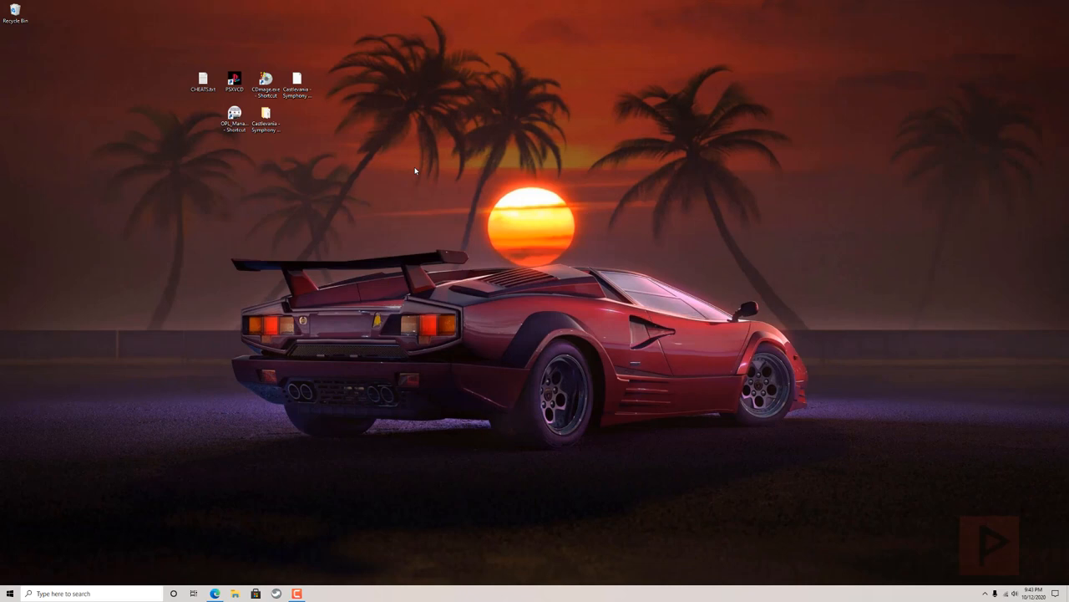
pyautogui.moveTo(394, 140)
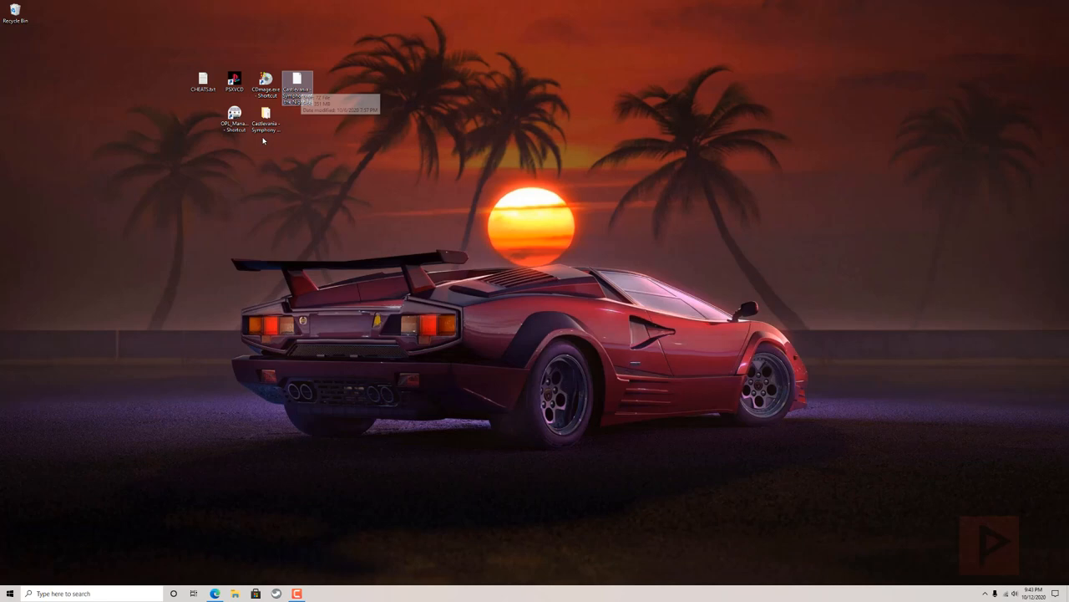
# Step: Launch the Castlevania - Symphony of the Night game files from the desktop shortcut
pyautogui.doubleClick(266, 84)
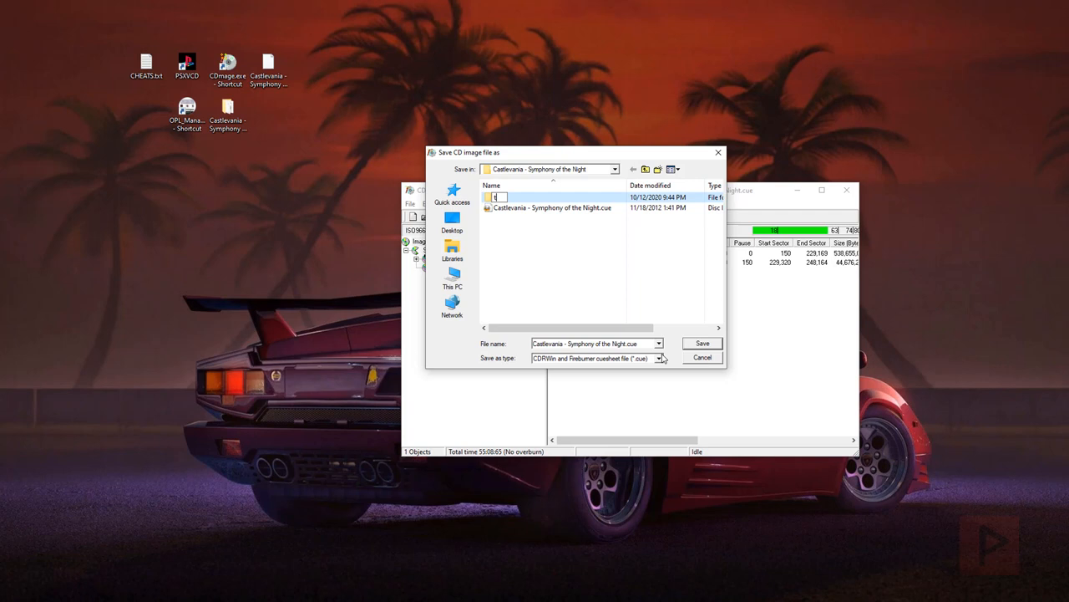
# Step: Save the merged single-BIN Castlevania image with a CDRWin cuesheet
pyautogui.click(701, 344)
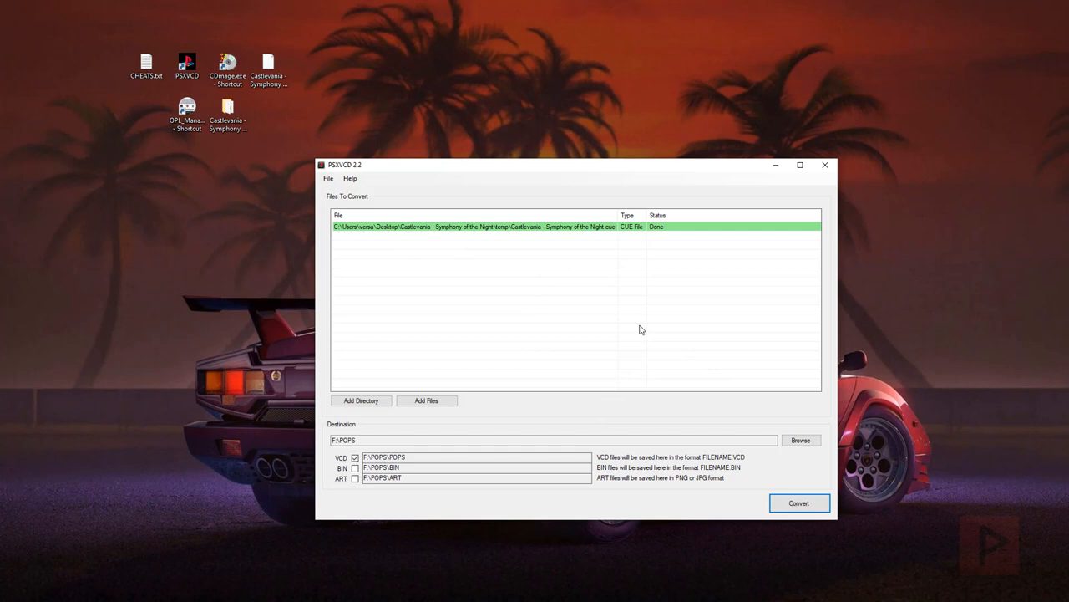
# Step: Clear the old entry and add the merged Castlevania cue file from the temp folder
pyautogui.click(426, 401)
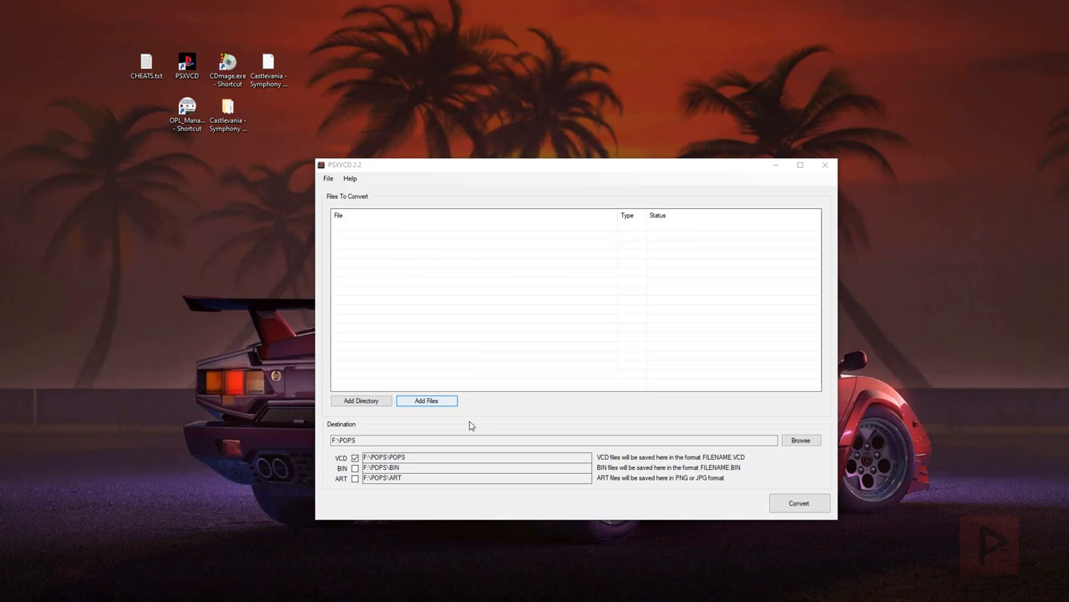
pyautogui.click(427, 401)
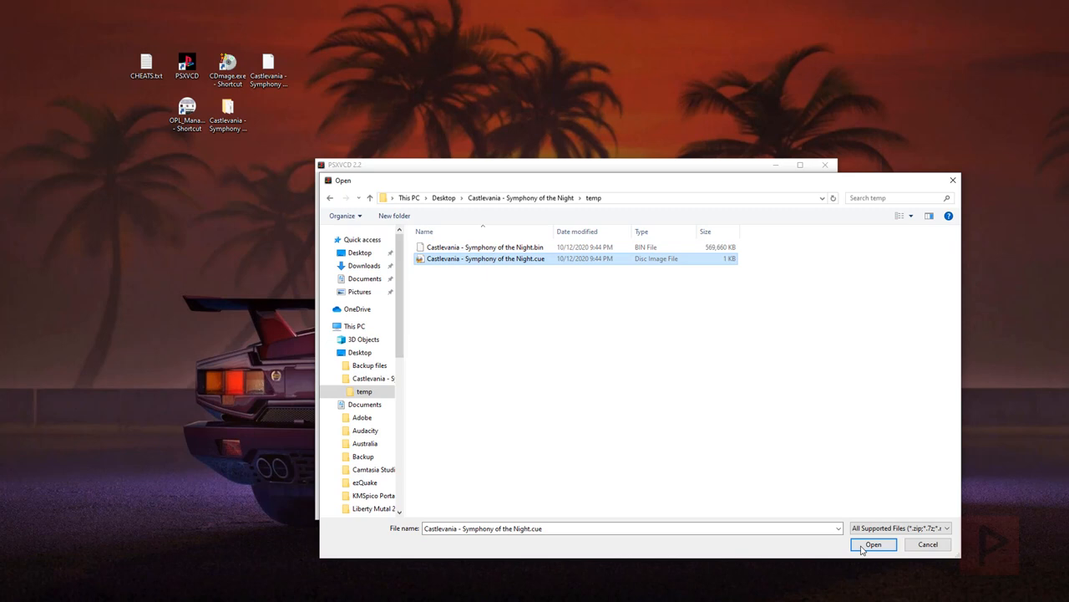
pyautogui.click(872, 545)
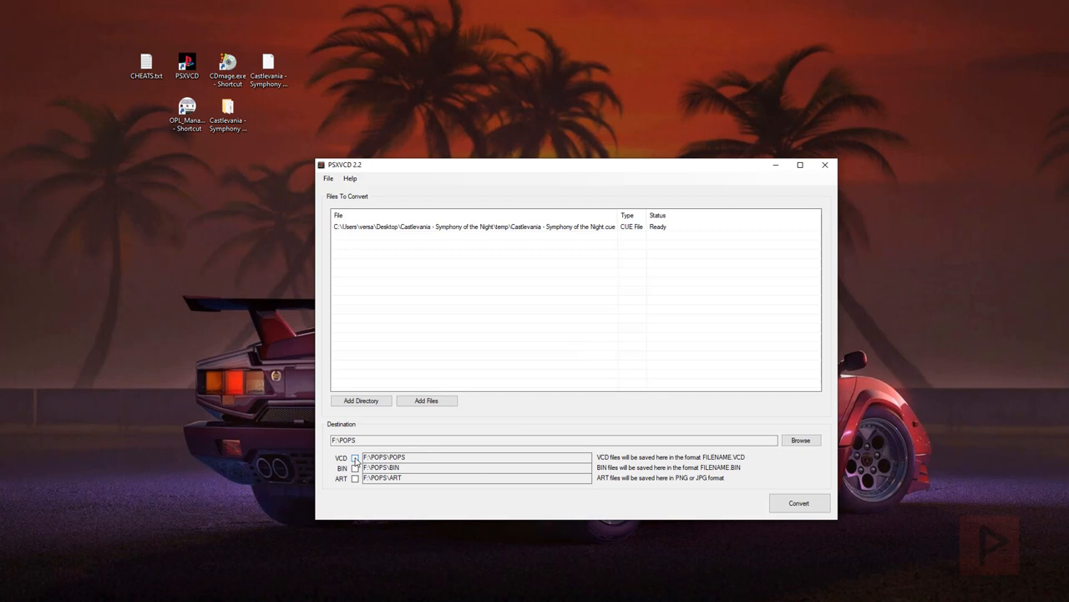
# Step: Set the destination to F:\ and start the VCD conversion
pyautogui.click(354, 458)
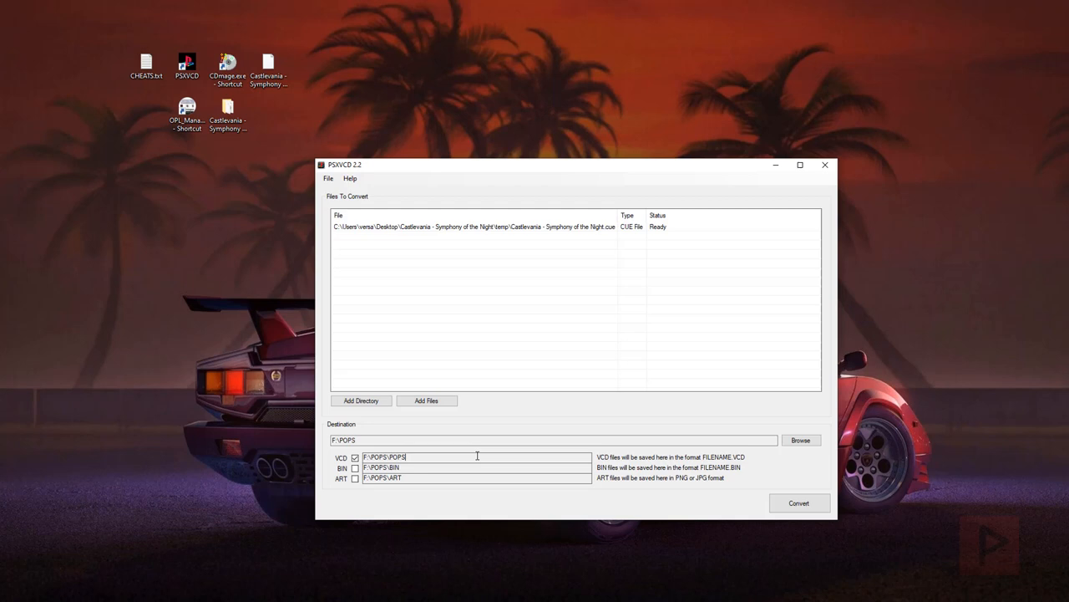
pyautogui.write('F:\\')
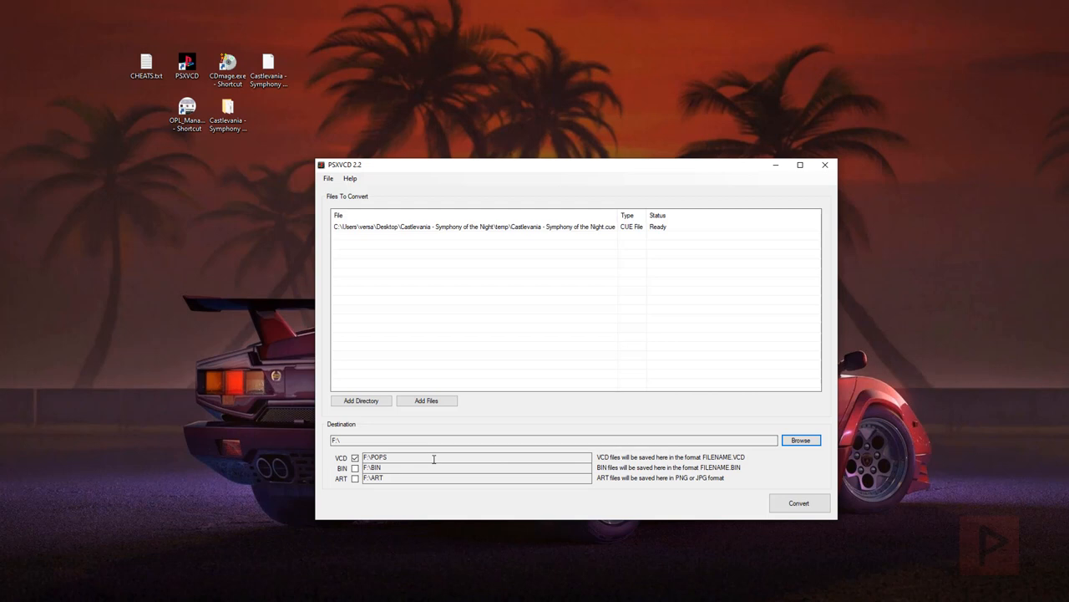
pyautogui.click(798, 501)
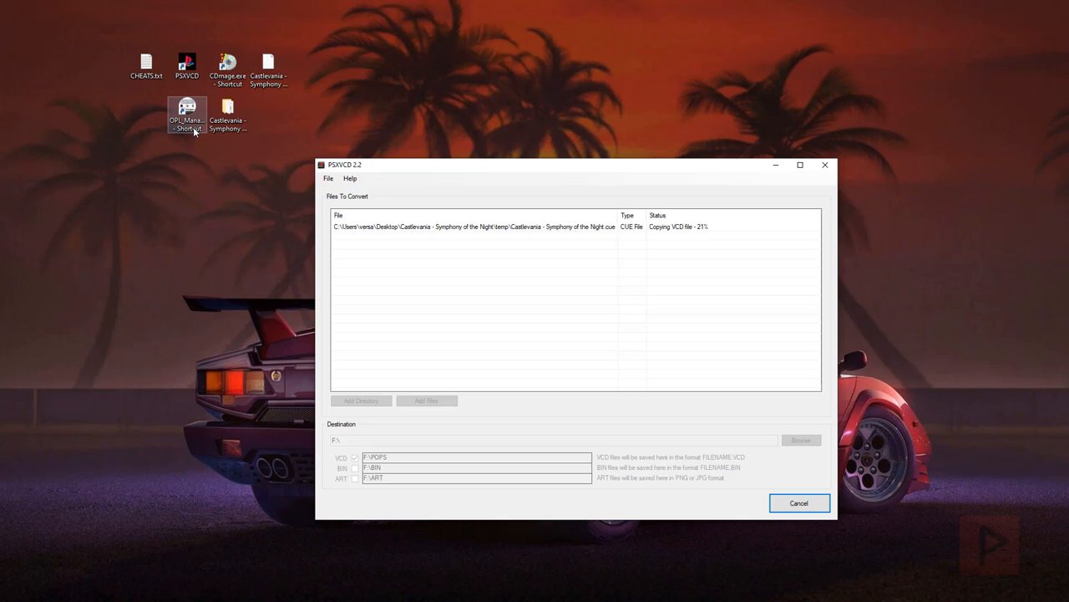
pyautogui.moveTo(189, 349)
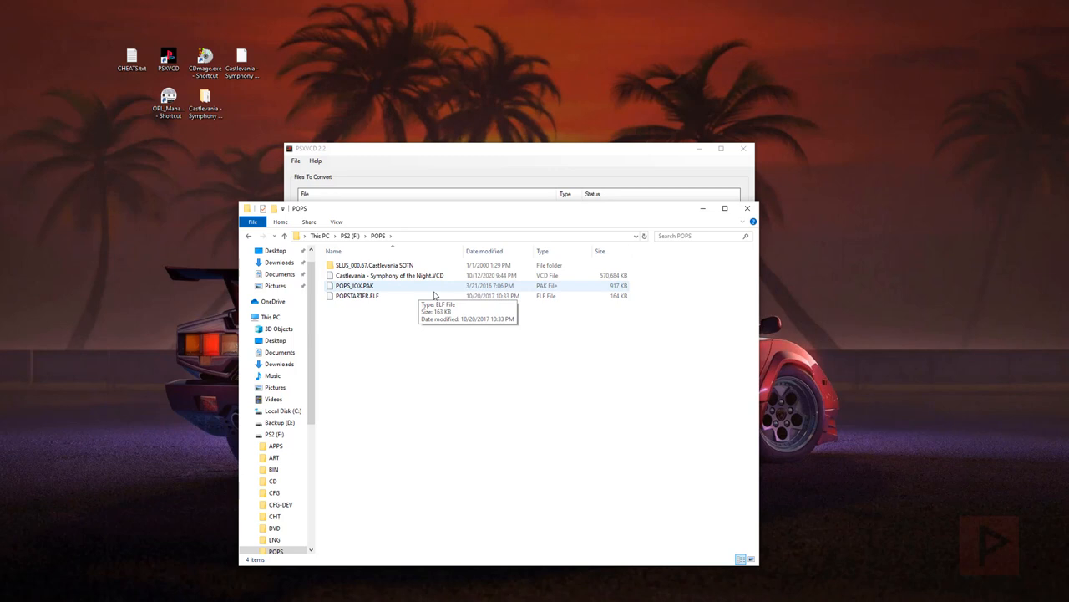
pyautogui.moveTo(488, 458)
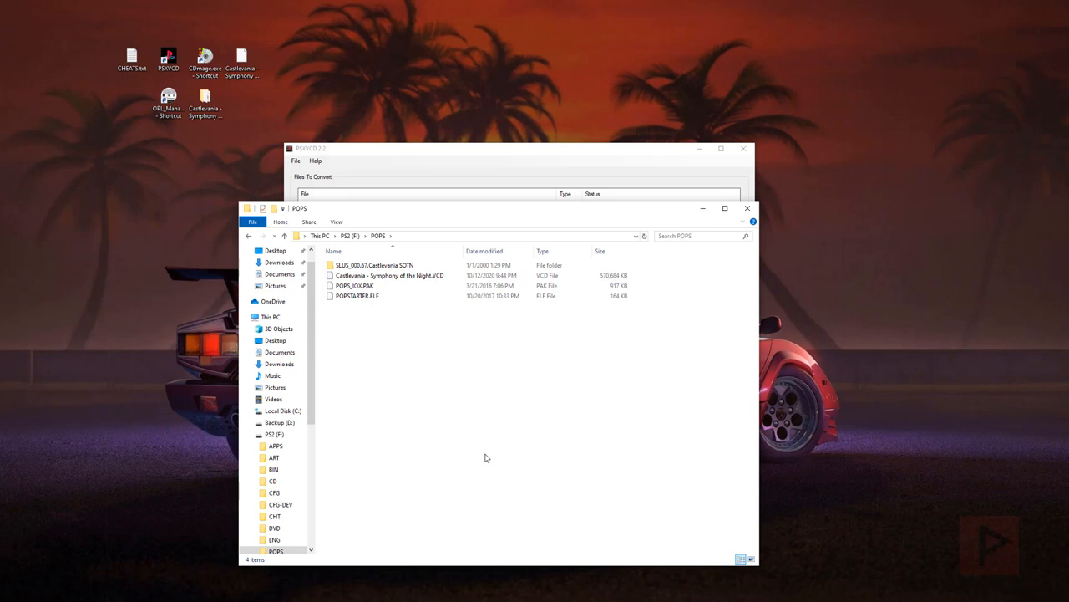
pyautogui.moveTo(481, 406)
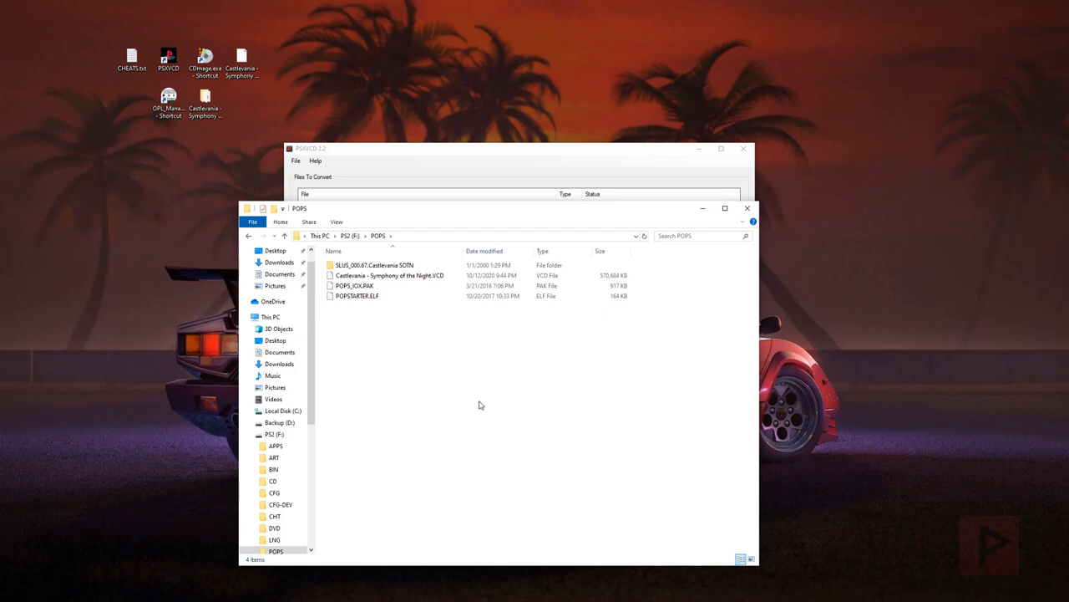
pyautogui.moveTo(401, 387)
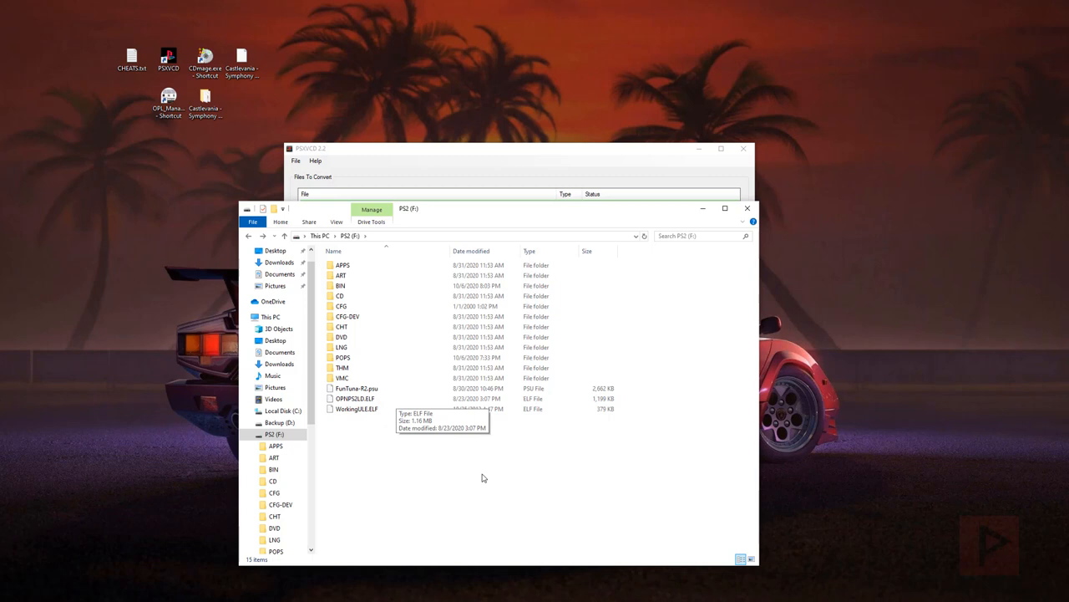
pyautogui.moveTo(747, 208)
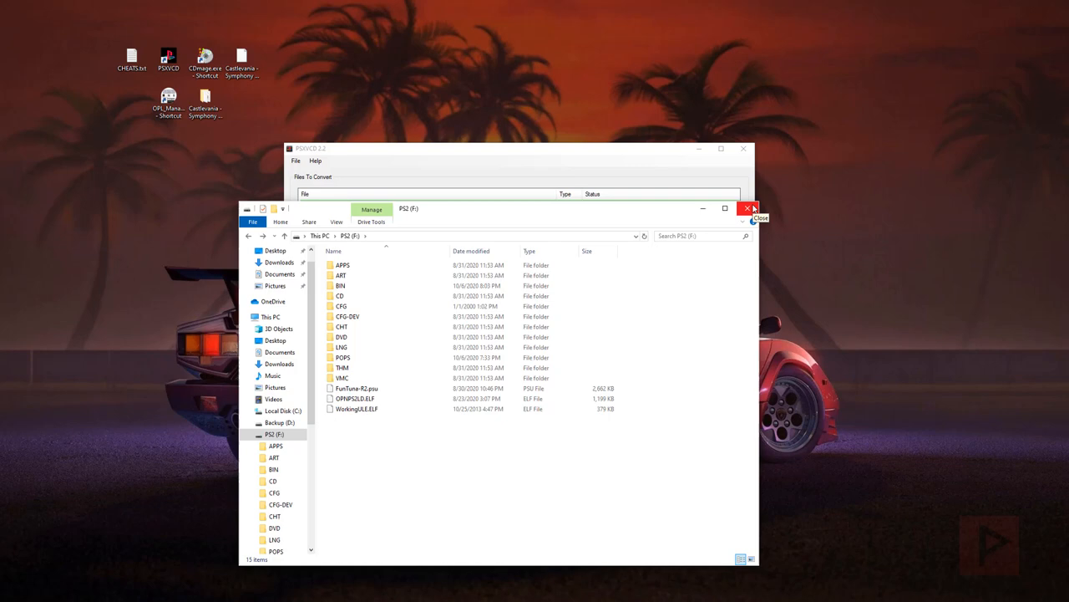
# Step: Close the PS2 (F:) drive Explorer window after checking the POPS folder
pyautogui.click(749, 207)
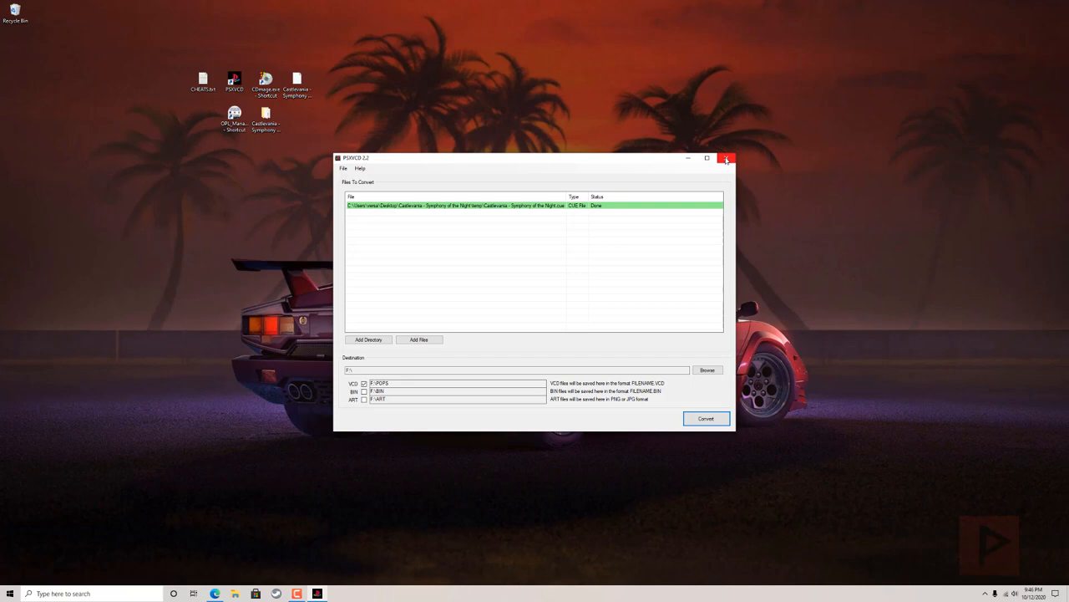
# Step: Close the converter, acknowledge the bad-named ISO notice and select Castlevania in Bad ISOs
pyautogui.click(726, 157)
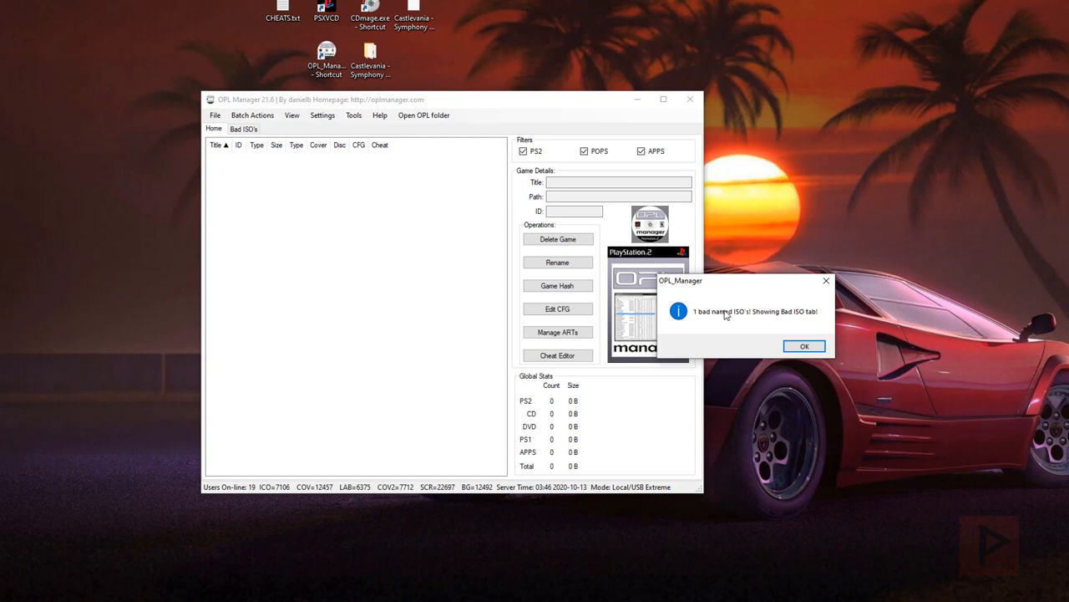
pyautogui.click(803, 346)
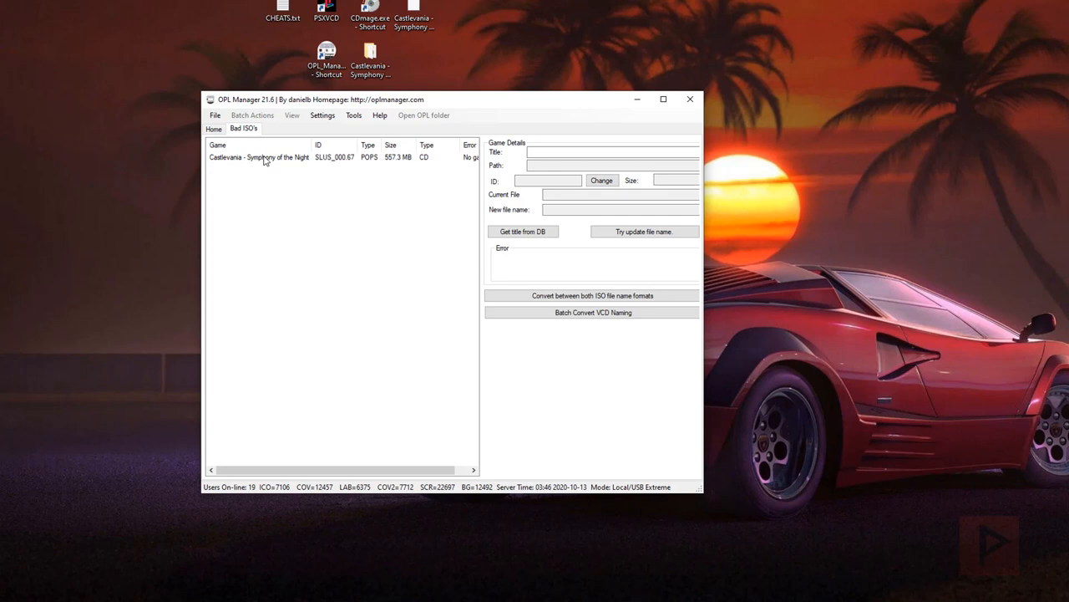
pyautogui.click(643, 231)
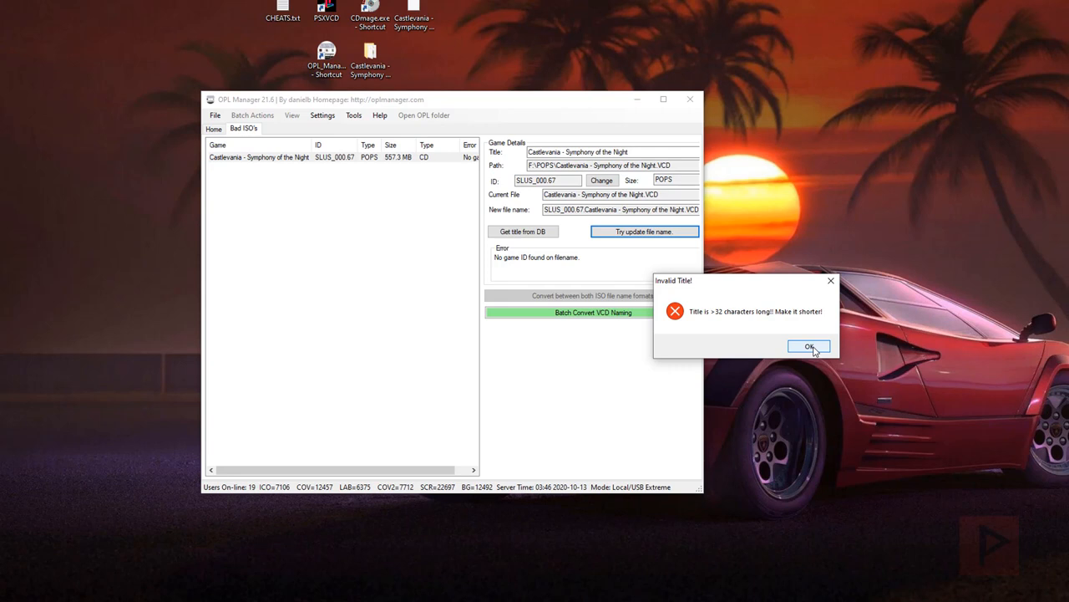
# Step: Apply the shortened 'Castlevania - SOTN' title and rename the VCD to SLUS_000.67.Castlevania - SOTN.VCD
pyautogui.click(809, 345)
pyautogui.write('Castlevania - SOTN')
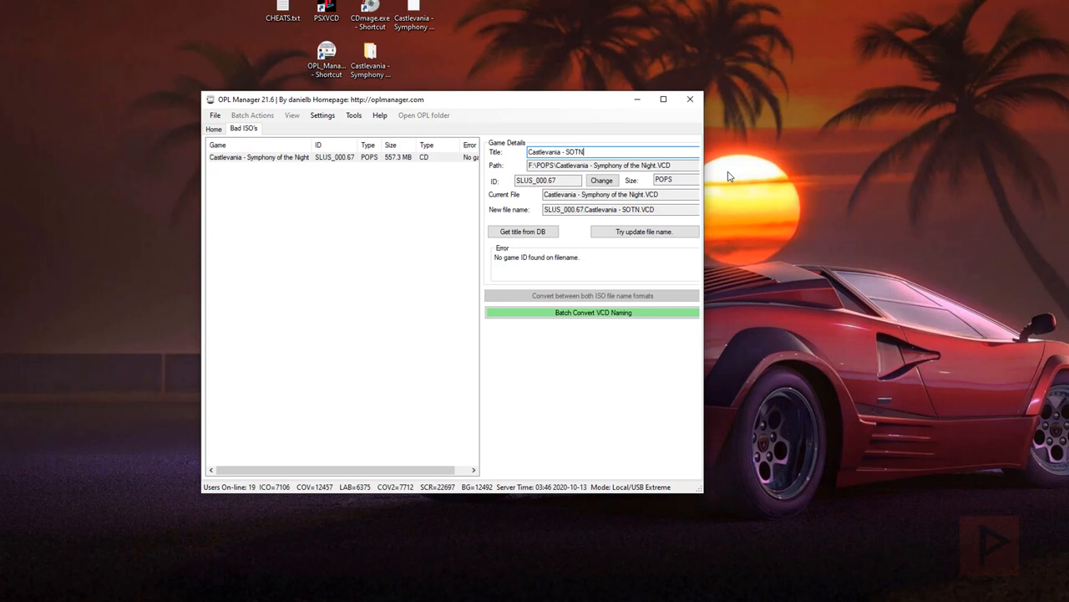
pyautogui.click(643, 230)
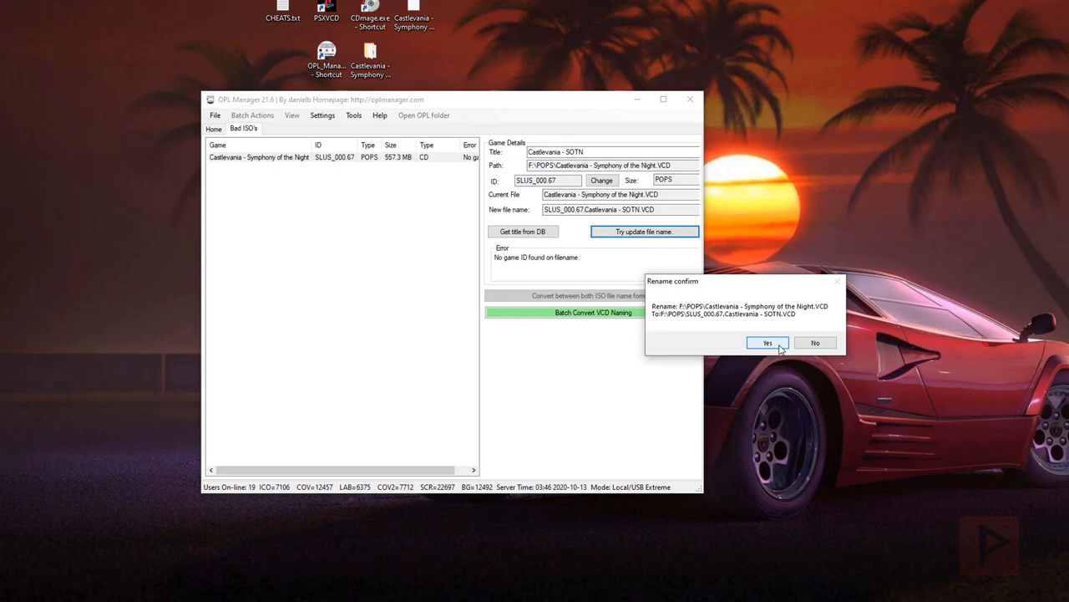
pyautogui.click(765, 342)
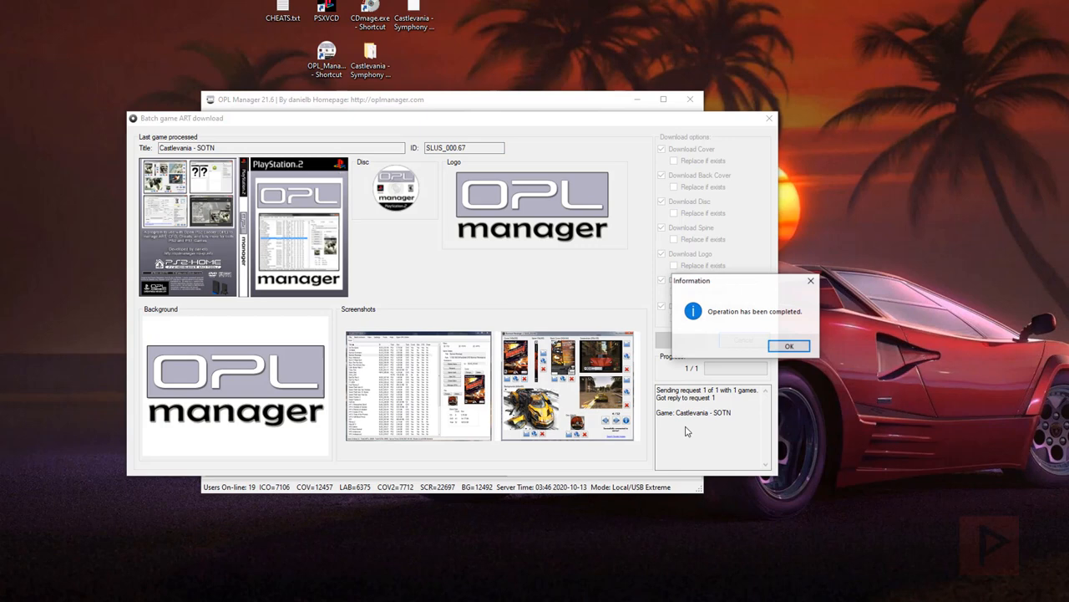
# Step: Acknowledge the completed art download for Castlevania - SOTN
pyautogui.click(788, 344)
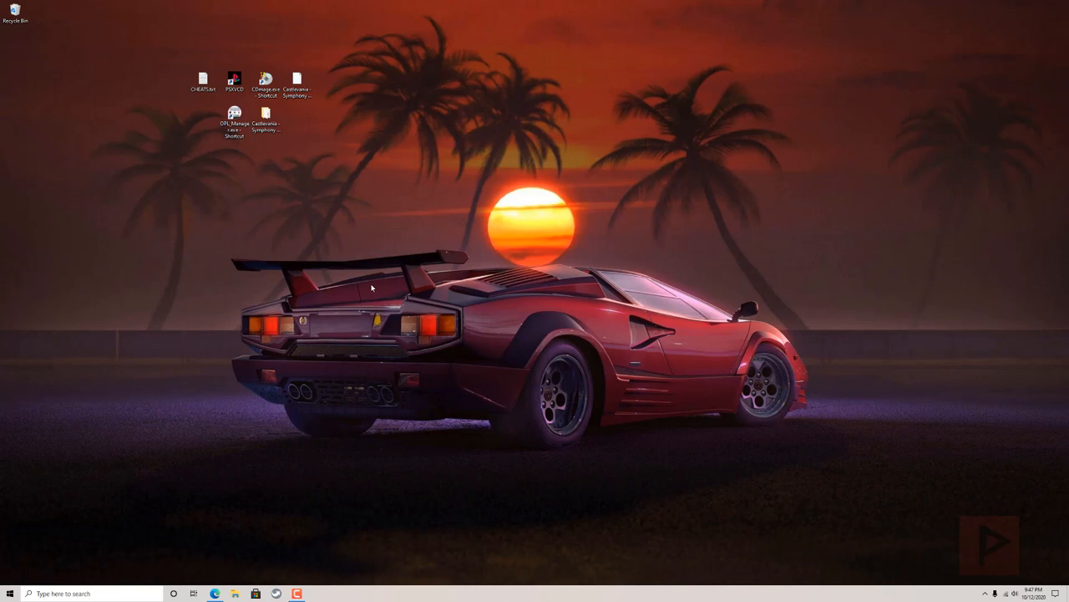
pyautogui.moveTo(371, 247)
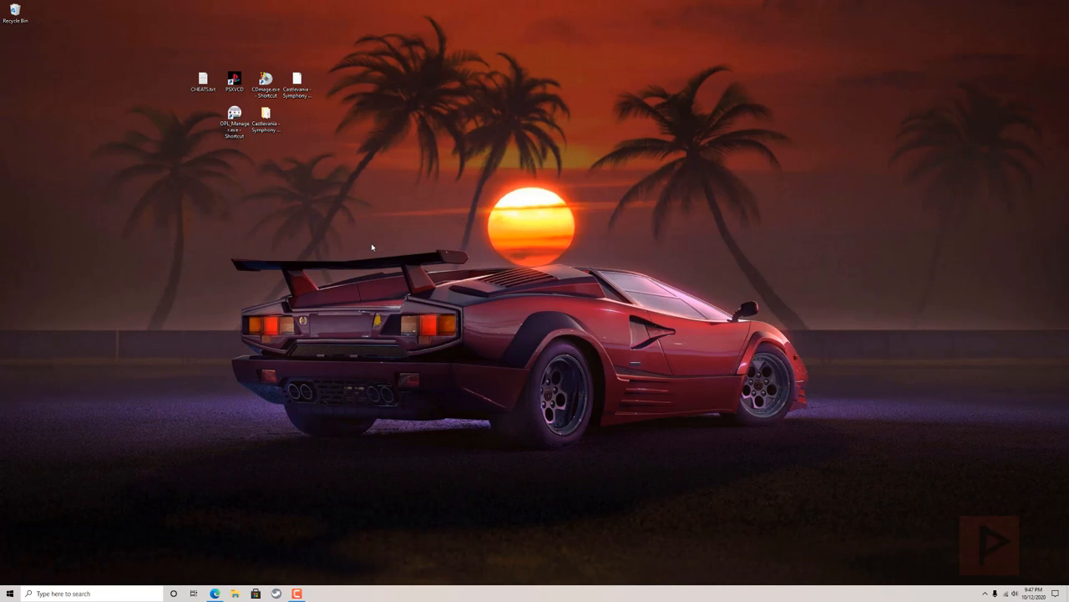
# Step: Move CHEATS.TXT aside on the desktop and open the PS2 (F:) drive to reach POPS
pyautogui.moveTo(202, 80); pyautogui.dragTo(391, 154)
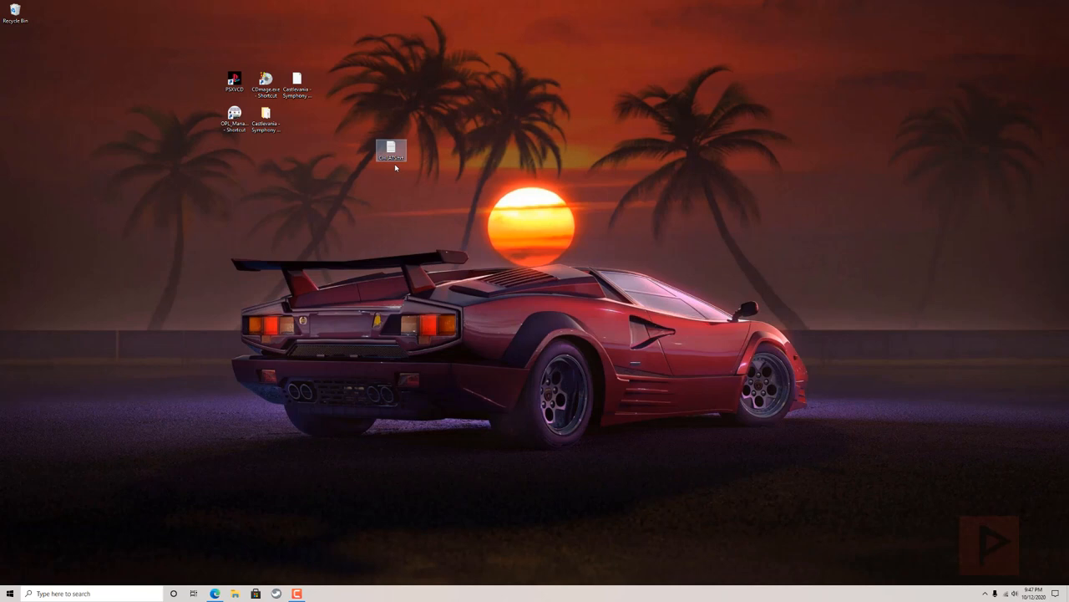
pyautogui.doubleClick(391, 148)
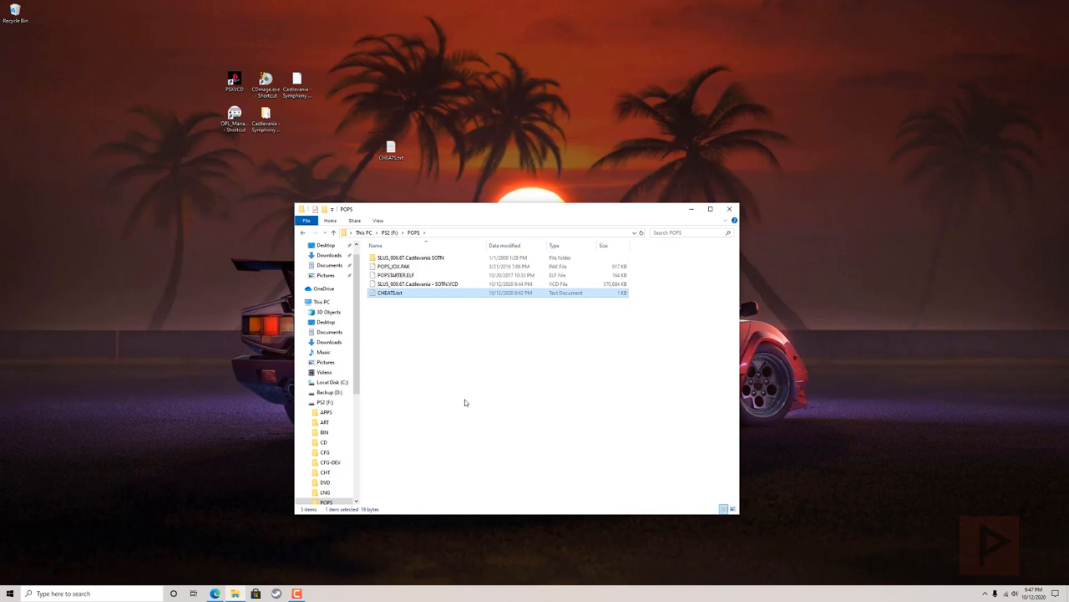
pyautogui.moveTo(656, 398)
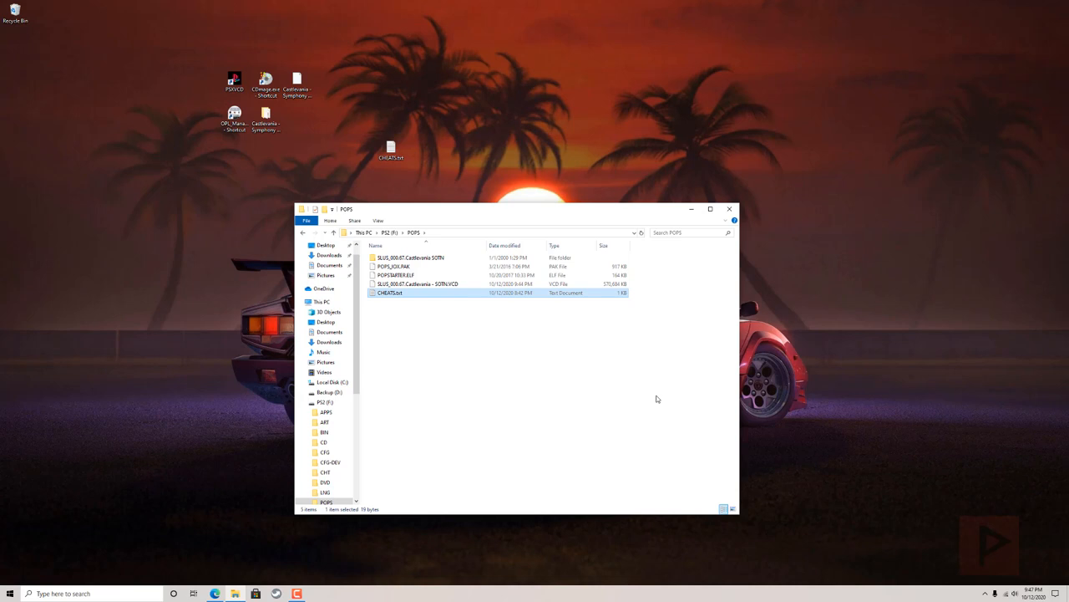
pyautogui.click(710, 209)
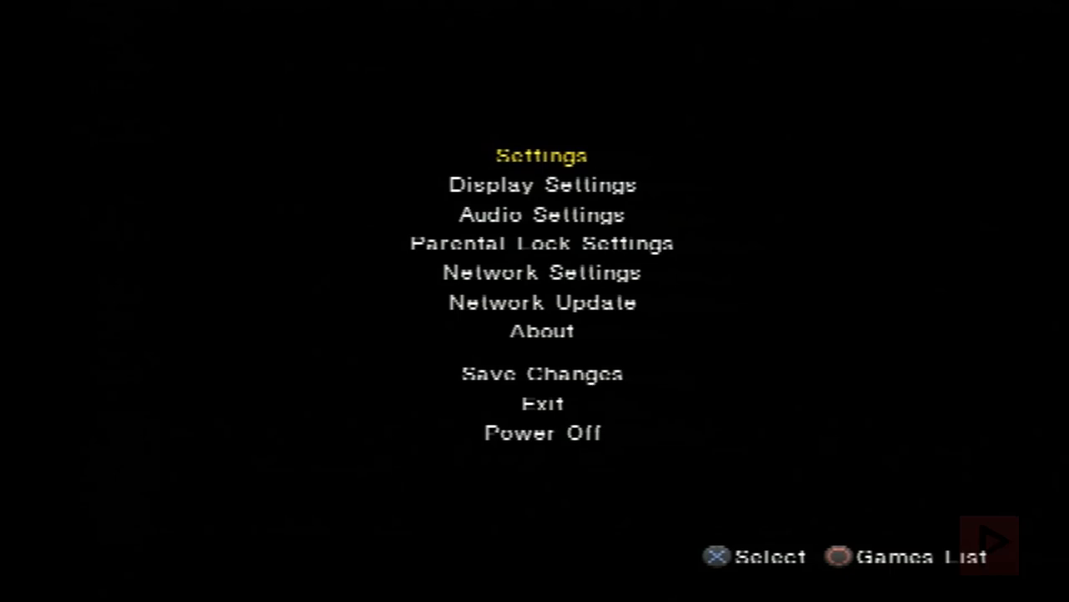
# Step: Select Settings in the OPL menu to show device start modes and display options
pyautogui.click(541, 155)
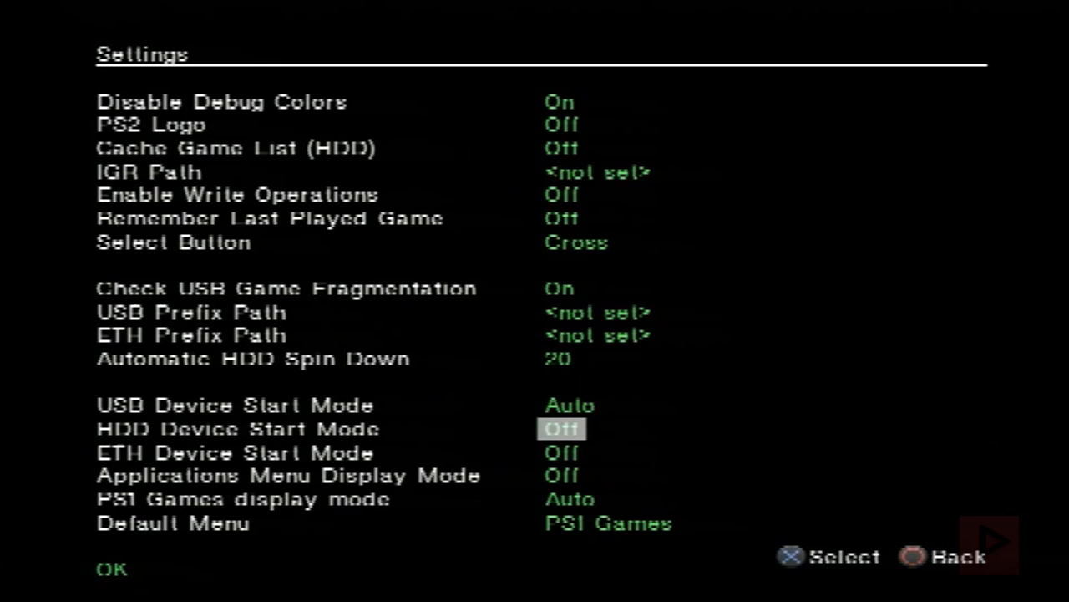